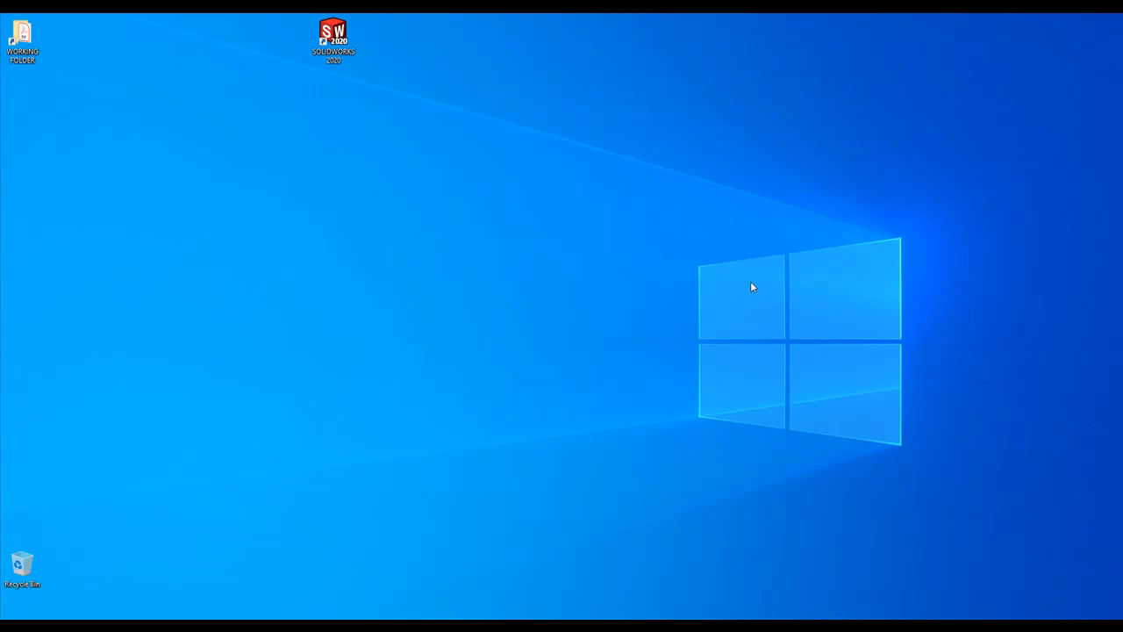
{"action": "mouse_move", "coordinate": [758, 281]}
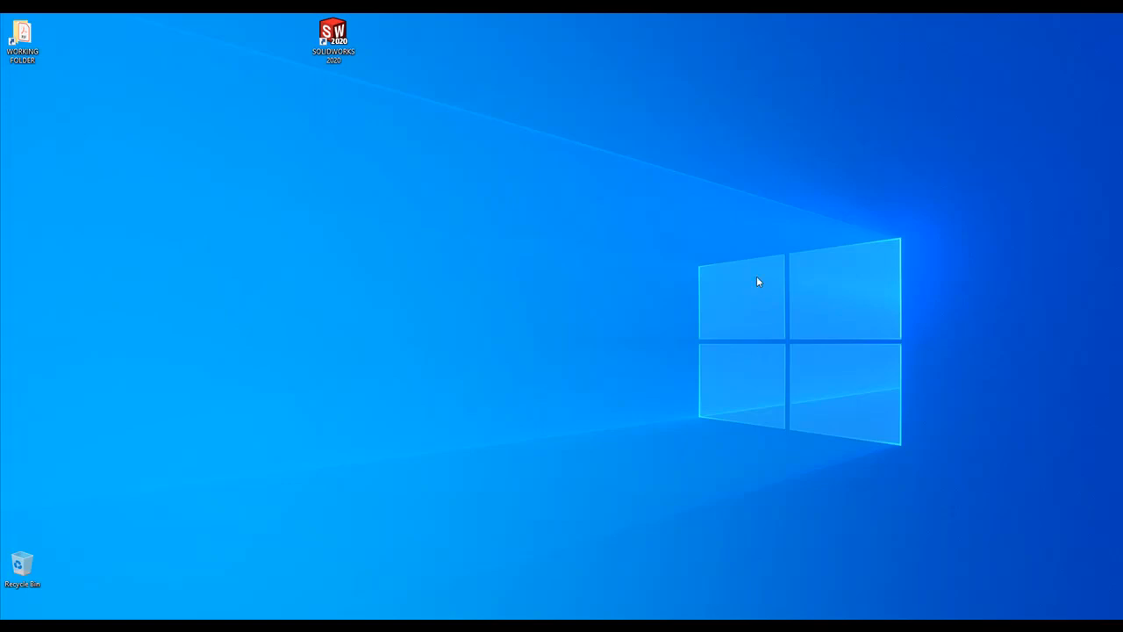
{"action": "mouse_move", "coordinate": [753, 295]}
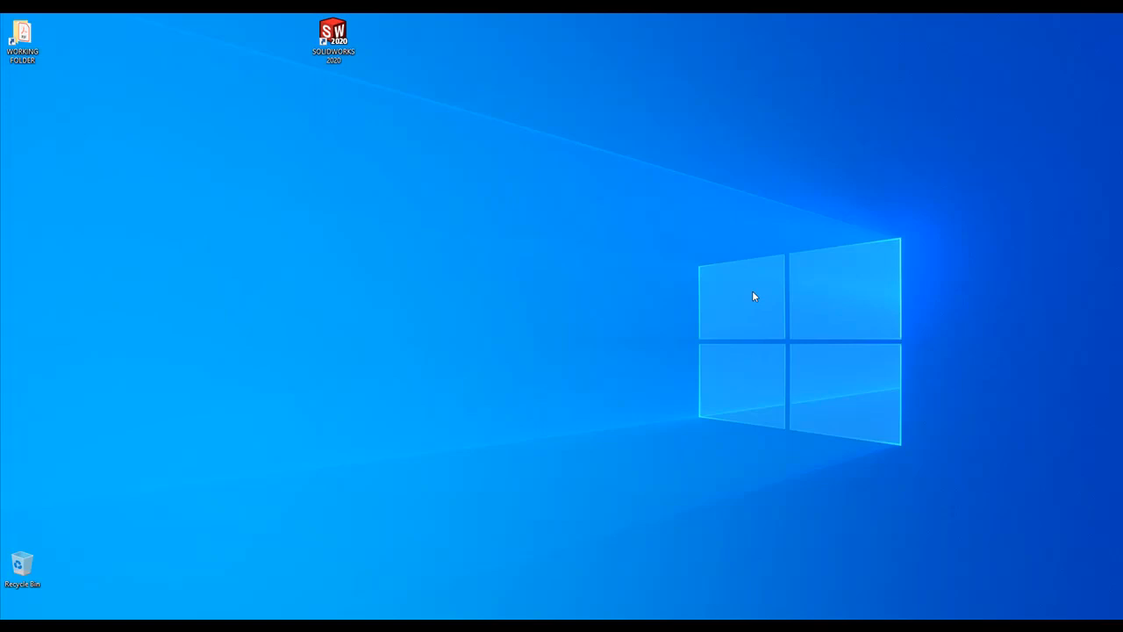
{"action": "mouse_move", "coordinate": [723, 309]}
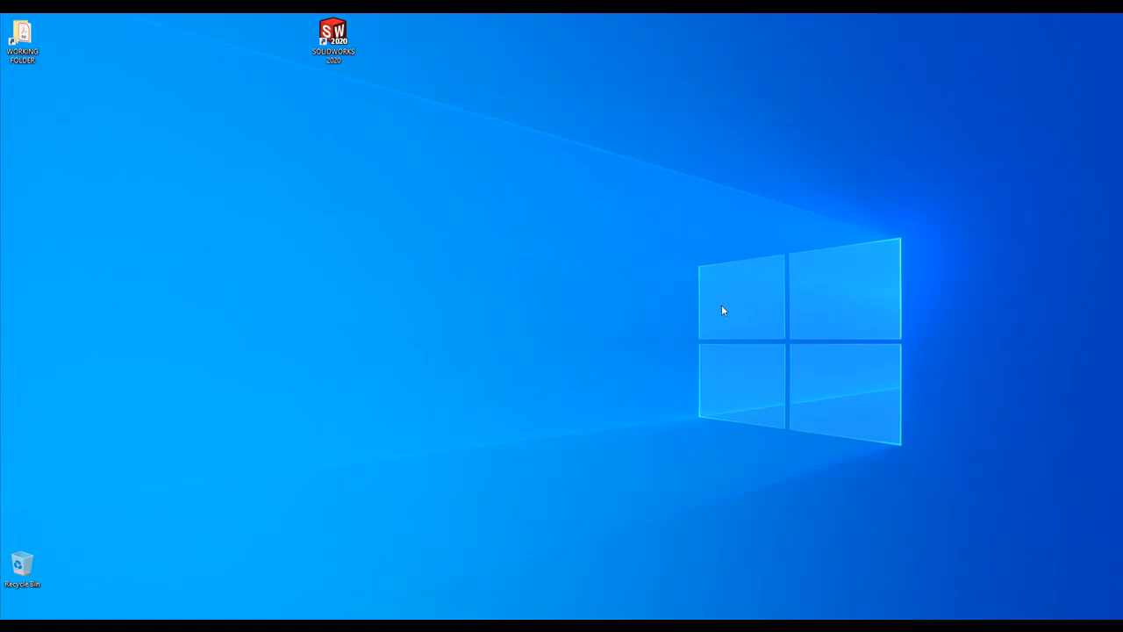
{"action": "mouse_move", "coordinate": [170, 558]}
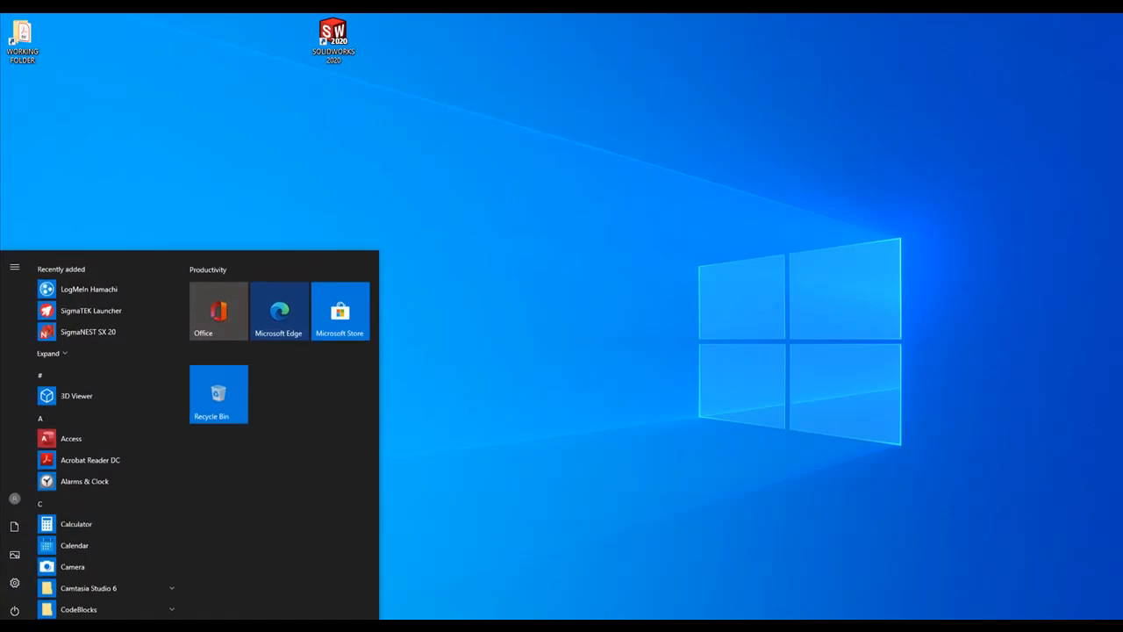
Launch SolidNetWork License Manager Server 2020 from the Start menu's S section.
{"action": "scroll", "scroll_direction": "down", "scroll_amount": 3}
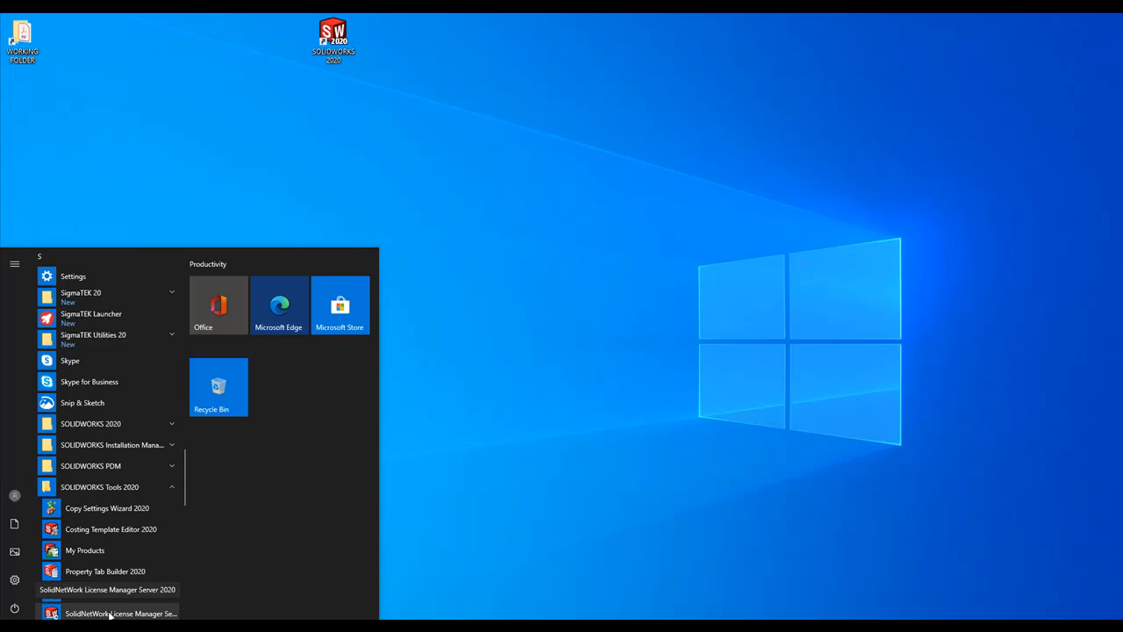
{"action": "left_click", "coordinate": [119, 613]}
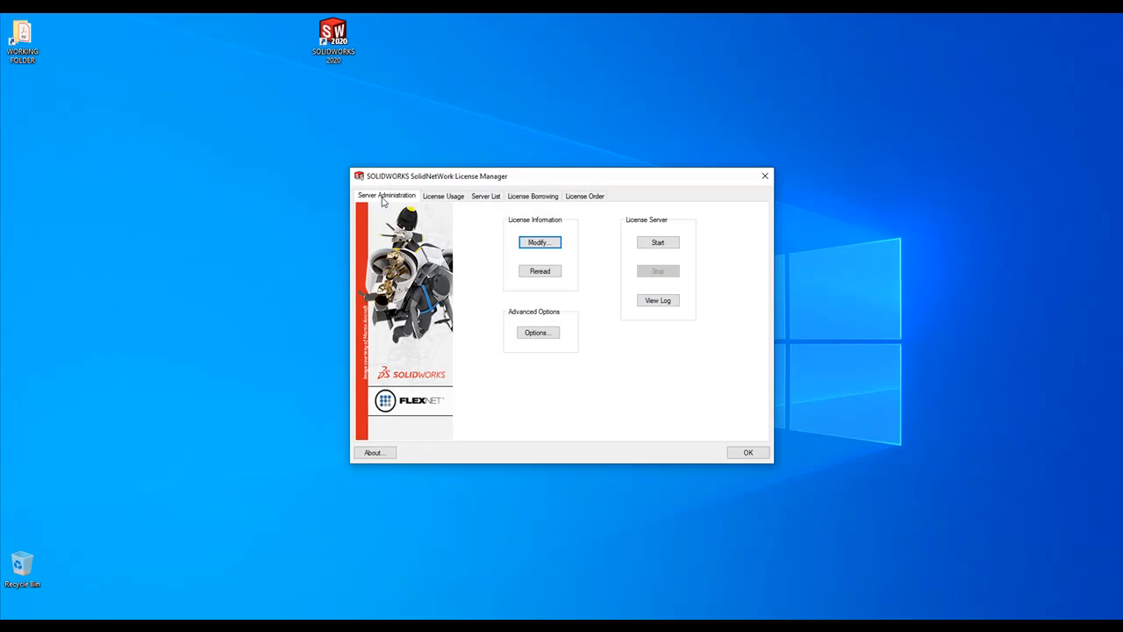
{"action": "mouse_move", "coordinate": [692, 263]}
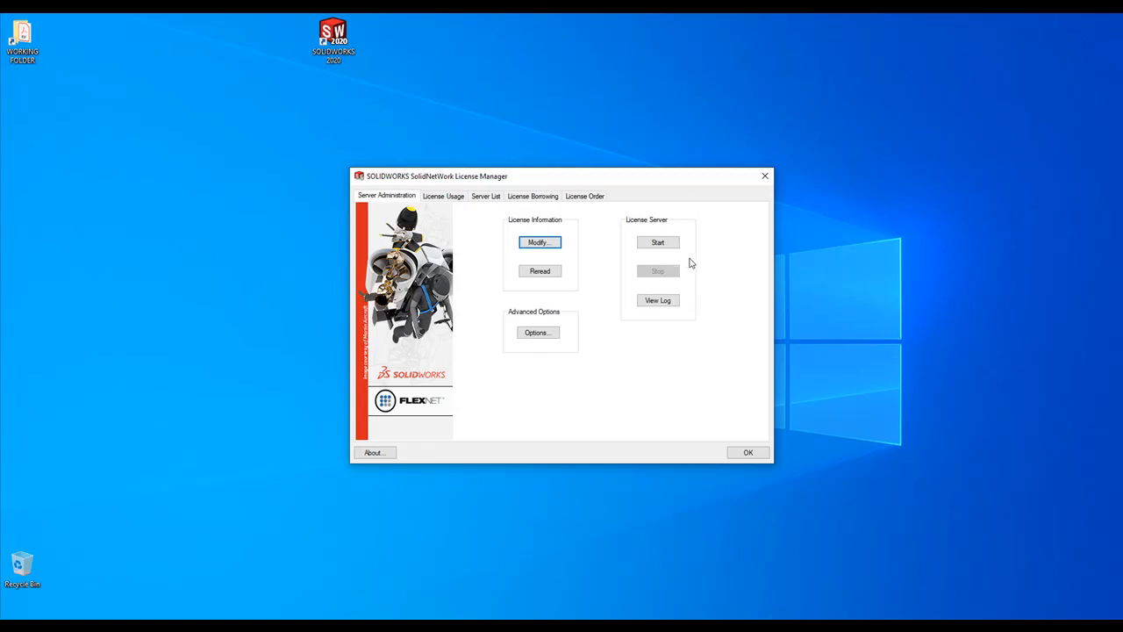
{"action": "mouse_move", "coordinate": [688, 263]}
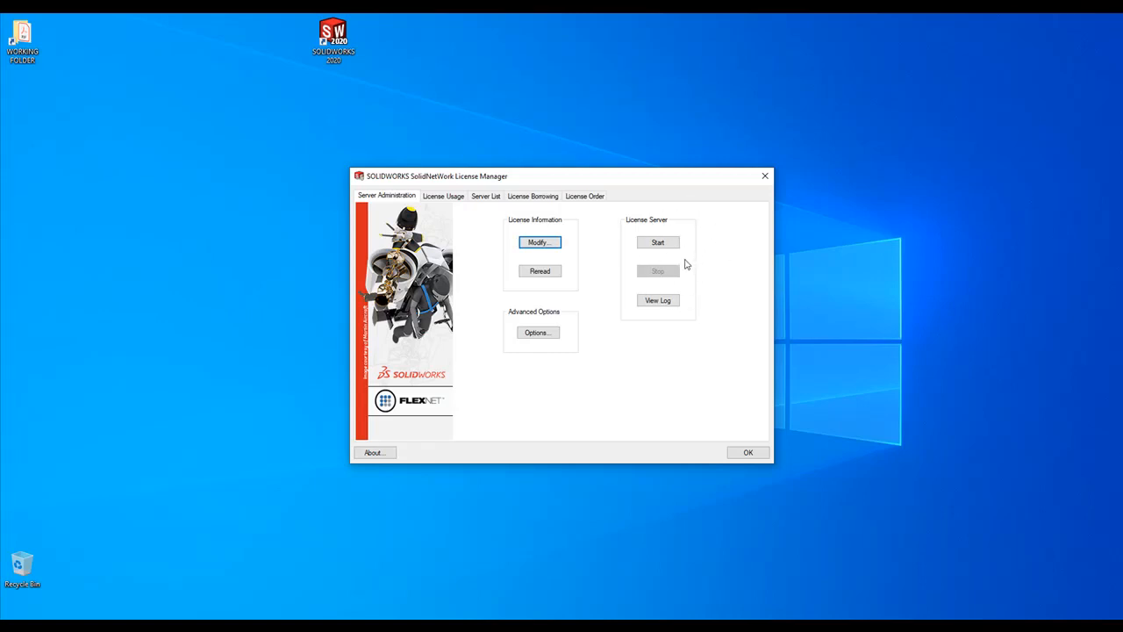
{"action": "mouse_move", "coordinate": [653, 277]}
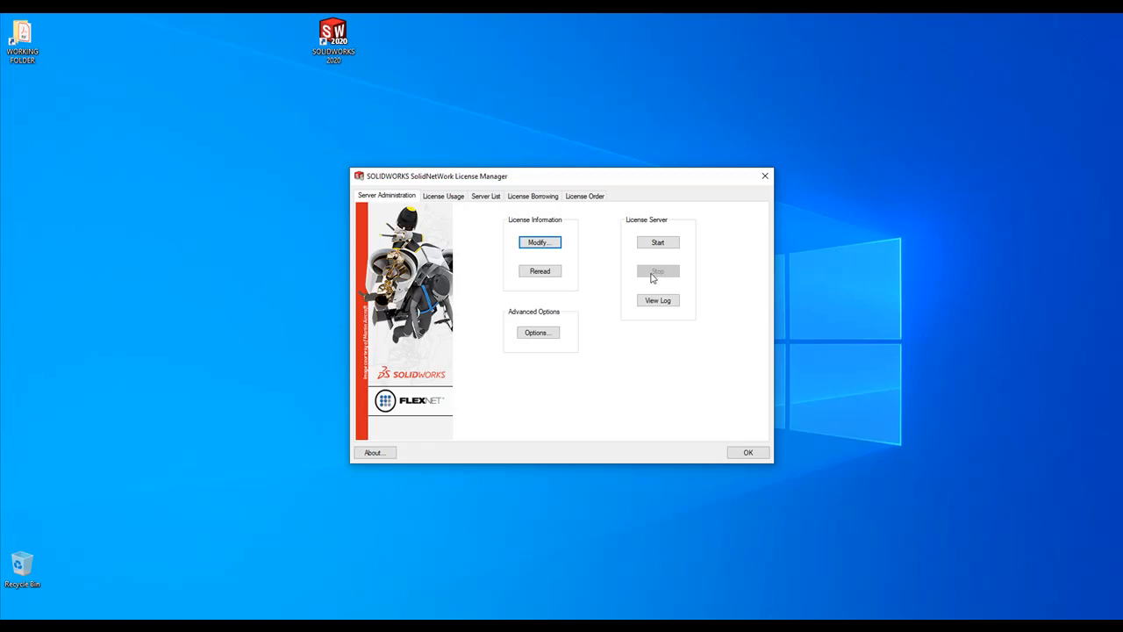
Check the License Server buttons on Server Administration; Stop is greyed out, so the server is stopped.
{"action": "left_click", "coordinate": [657, 242]}
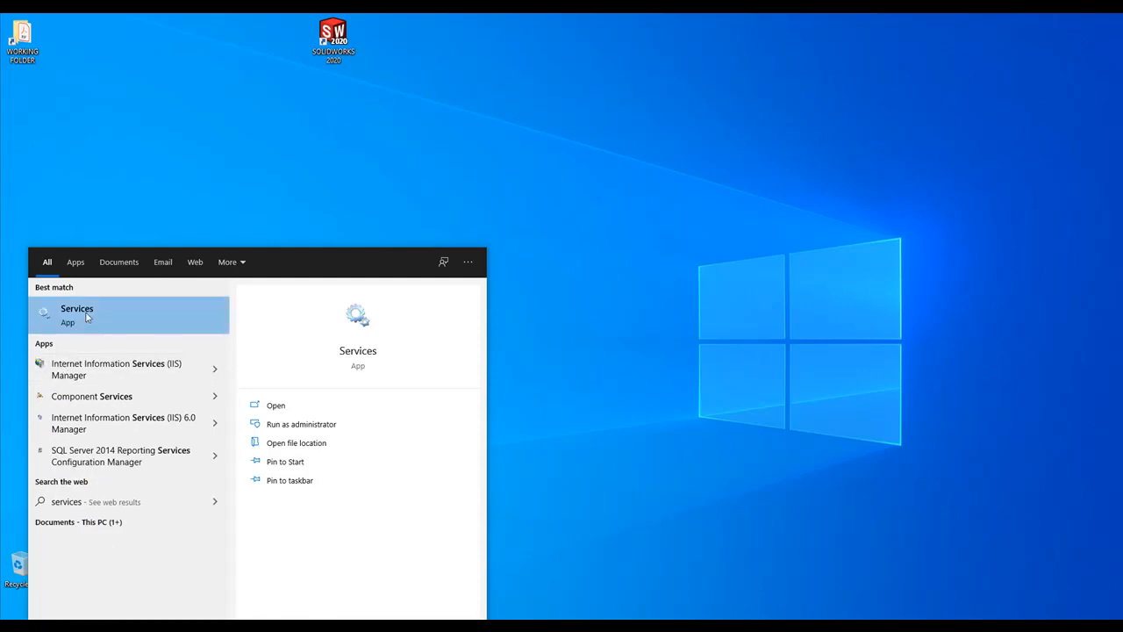
Launch the Services app from the Start search results.
{"action": "left_click", "coordinate": [77, 314]}
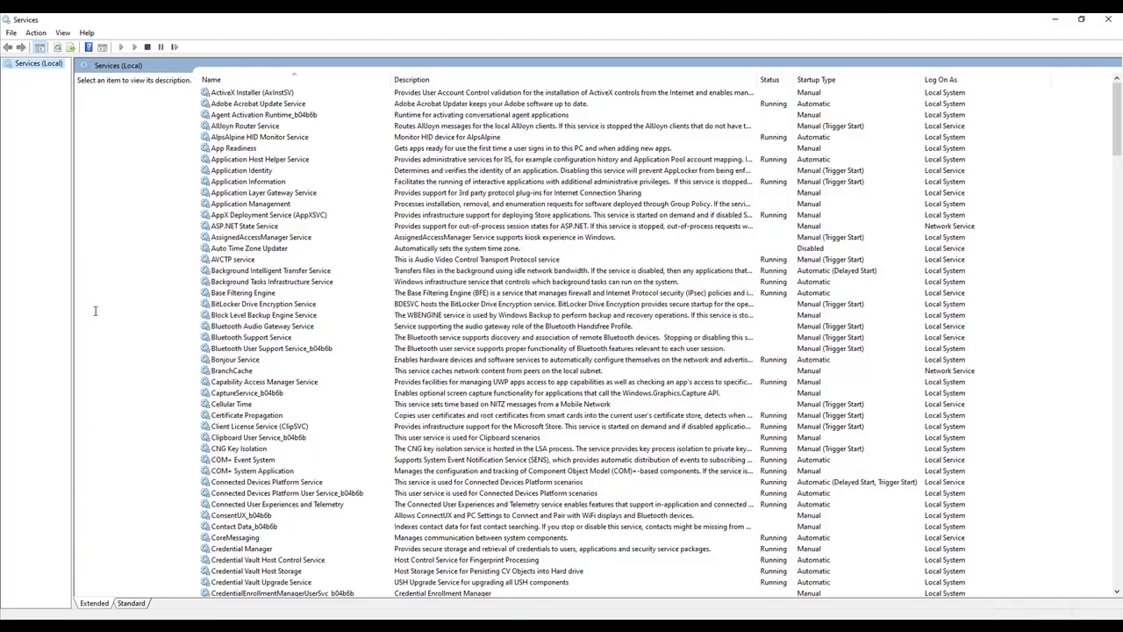
Start the SolidNetWork License Manager service and confirm SolidWorks Licensing Service is Running.
{"action": "left_click", "coordinate": [260, 393]}
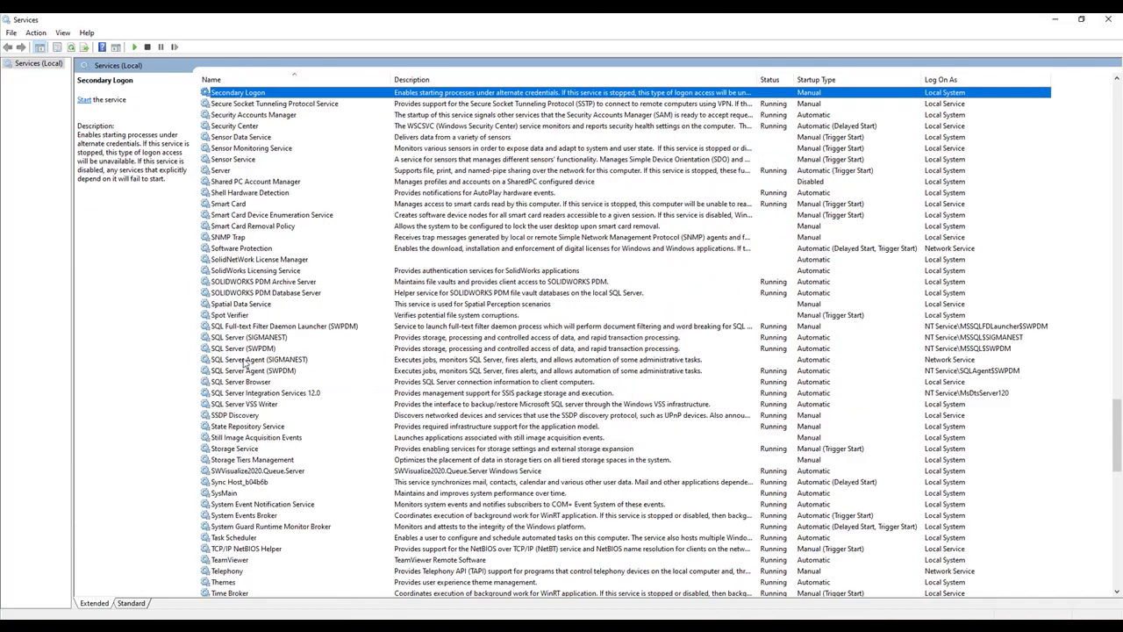
{"action": "mouse_move", "coordinate": [246, 316]}
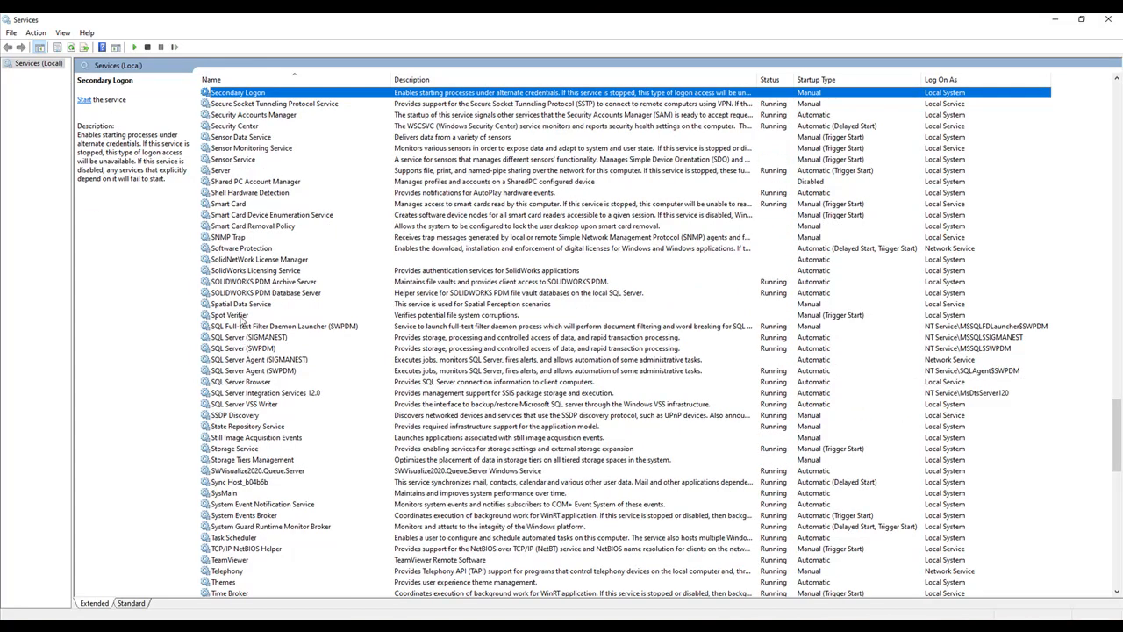
{"action": "left_click", "coordinate": [258, 260]}
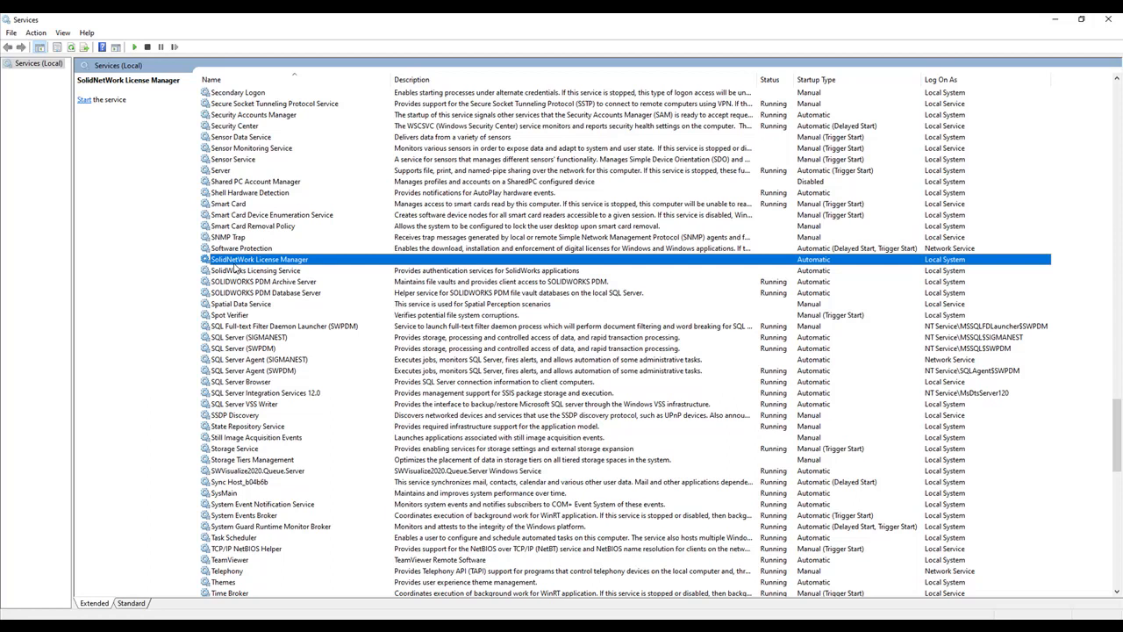
{"action": "mouse_move", "coordinate": [232, 264]}
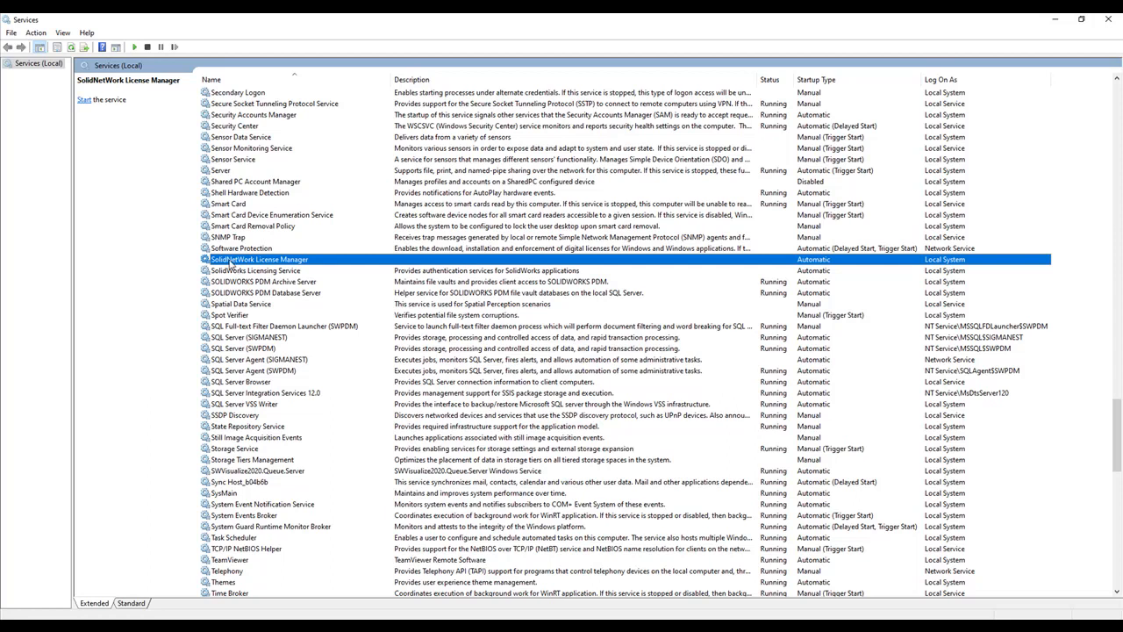
{"action": "left_click", "coordinate": [84, 98]}
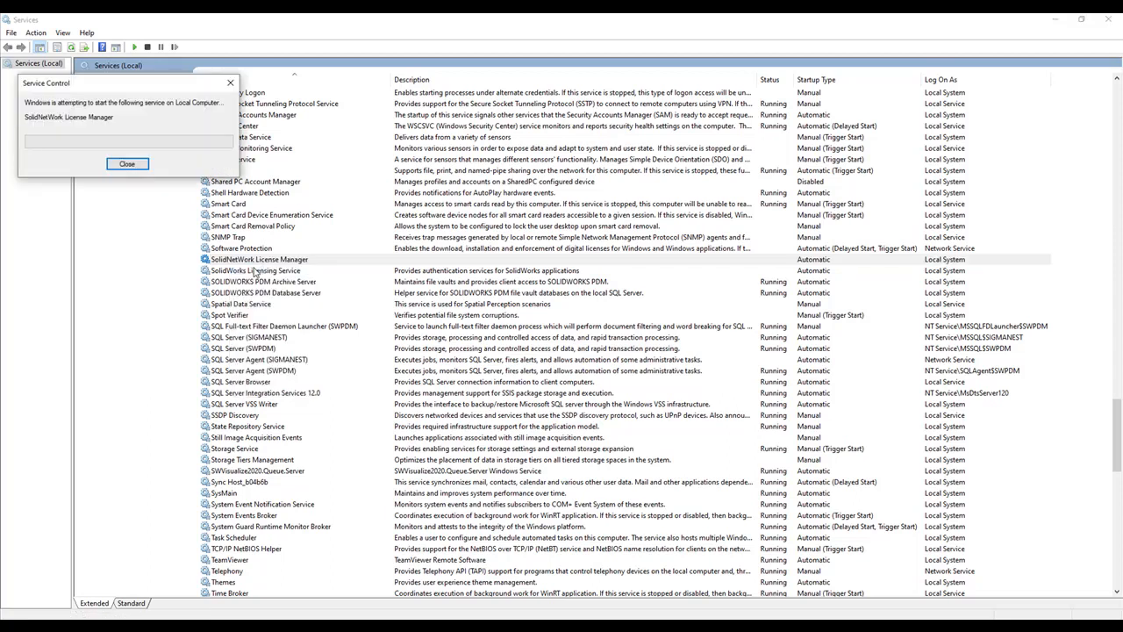
{"action": "left_click", "coordinate": [127, 165]}
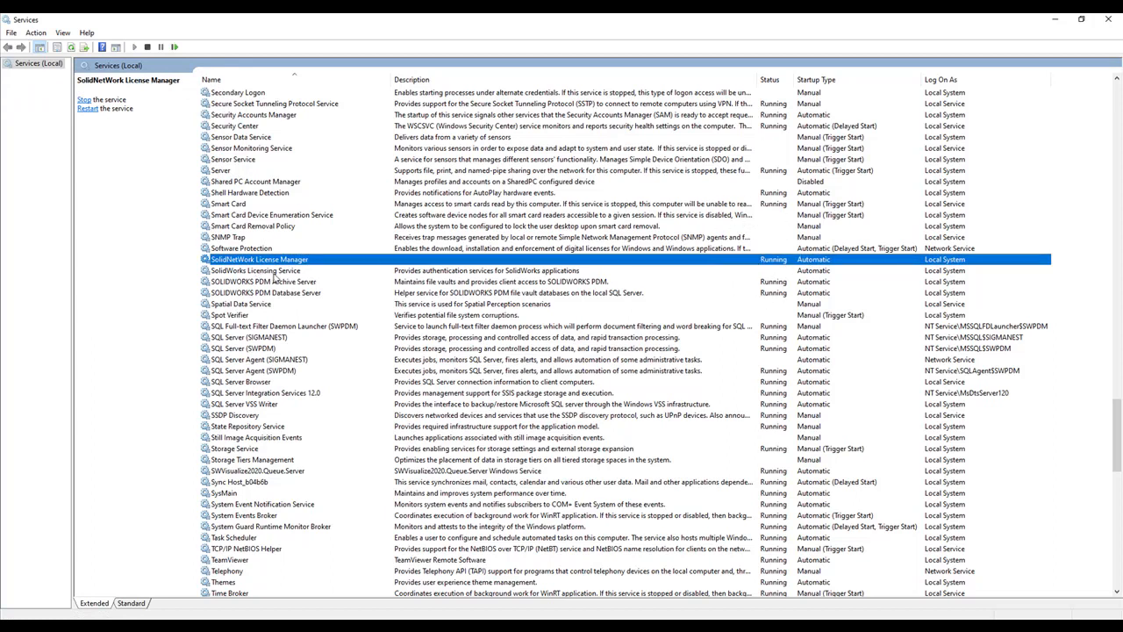
{"action": "left_click", "coordinate": [254, 270]}
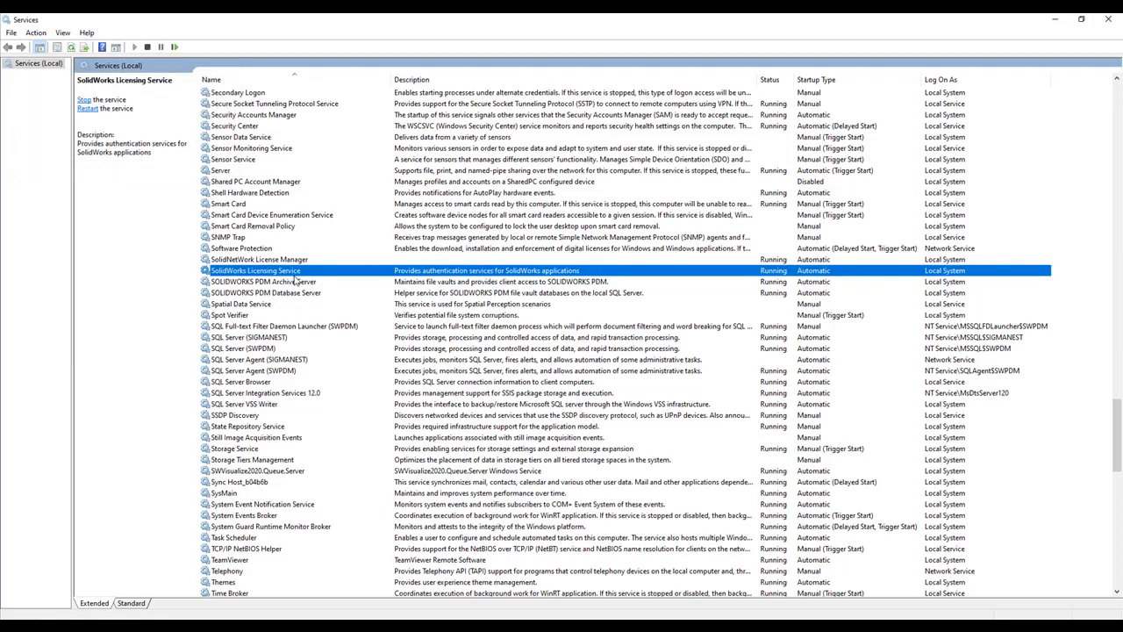